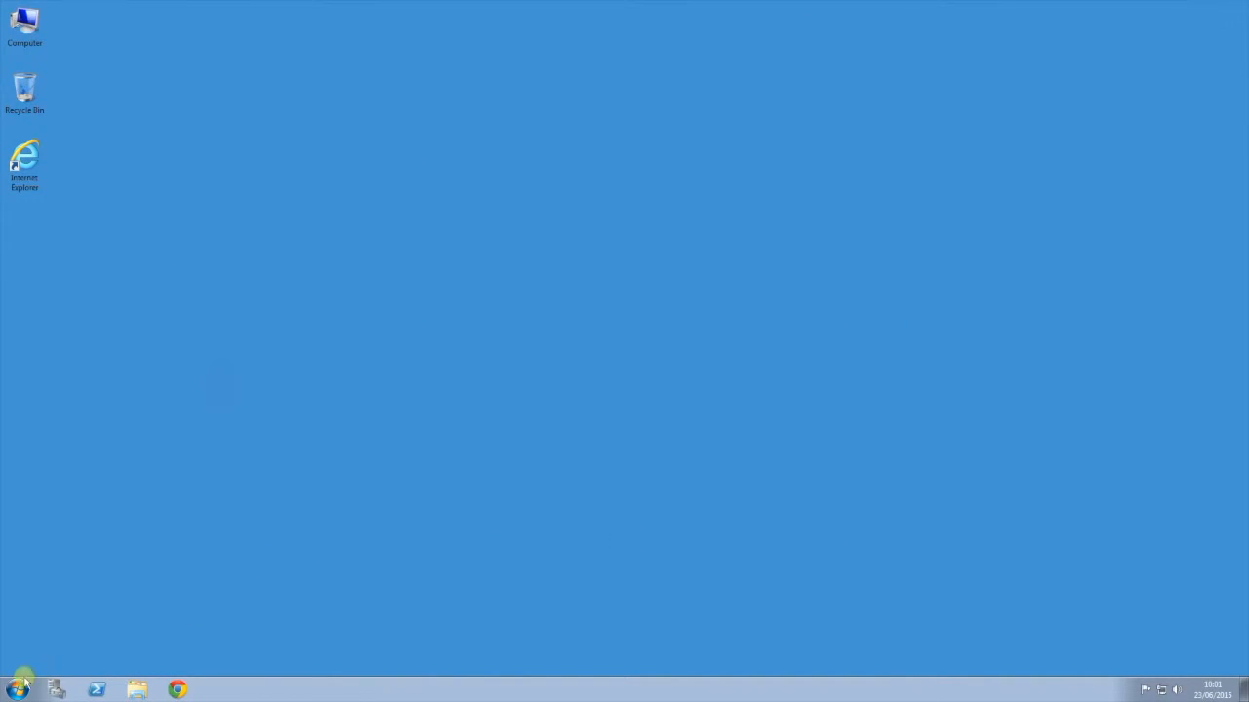
- Launch Remote Desktop Connection from the Start menu search by searching 'ms'
click(18, 689)
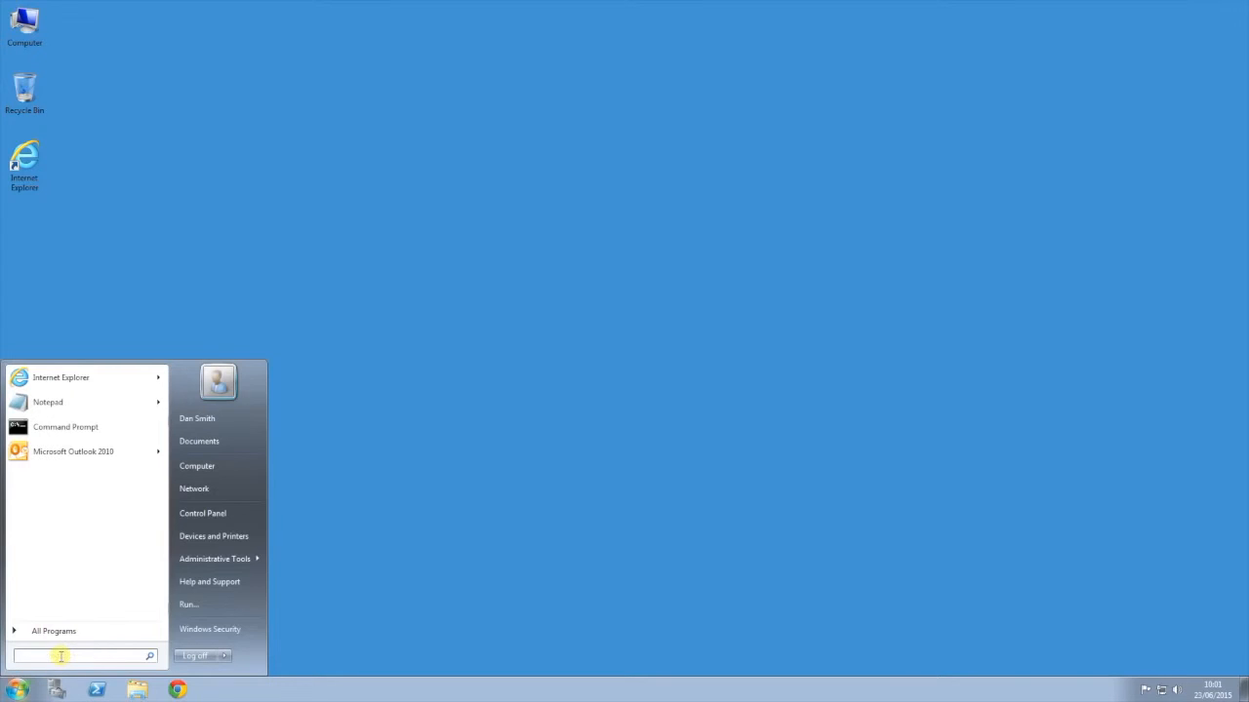
text(mstsc)
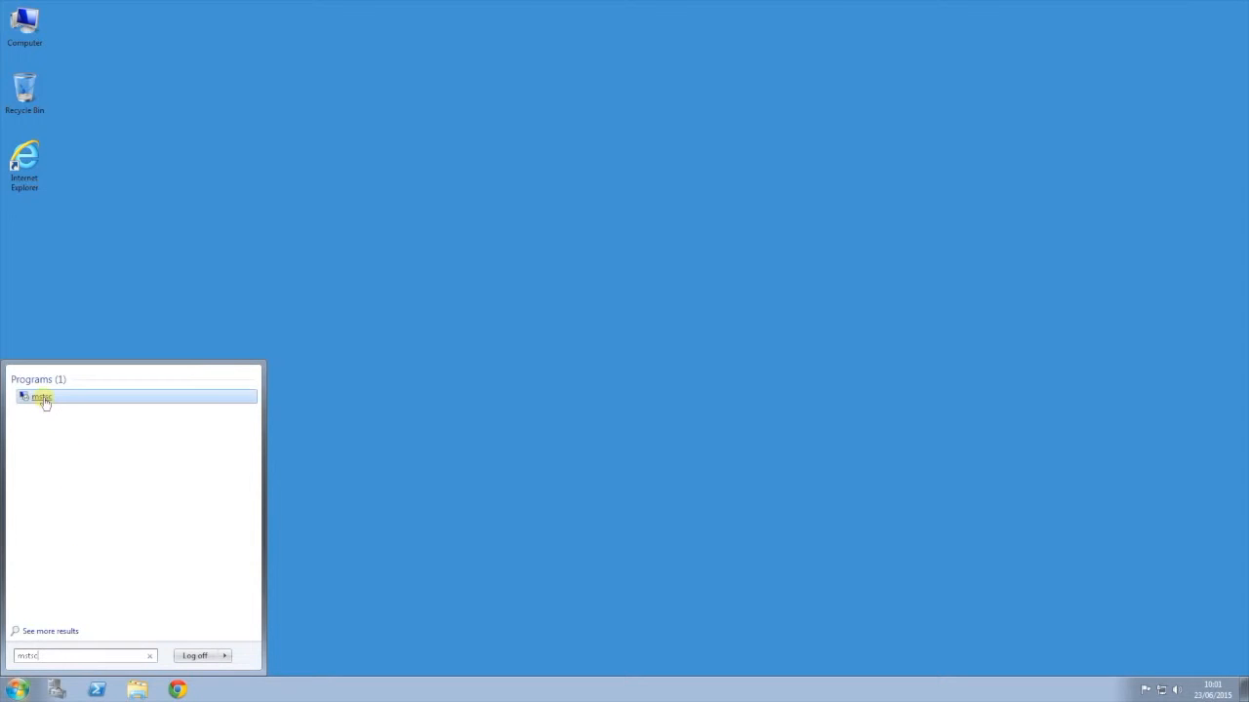
click(43, 398)
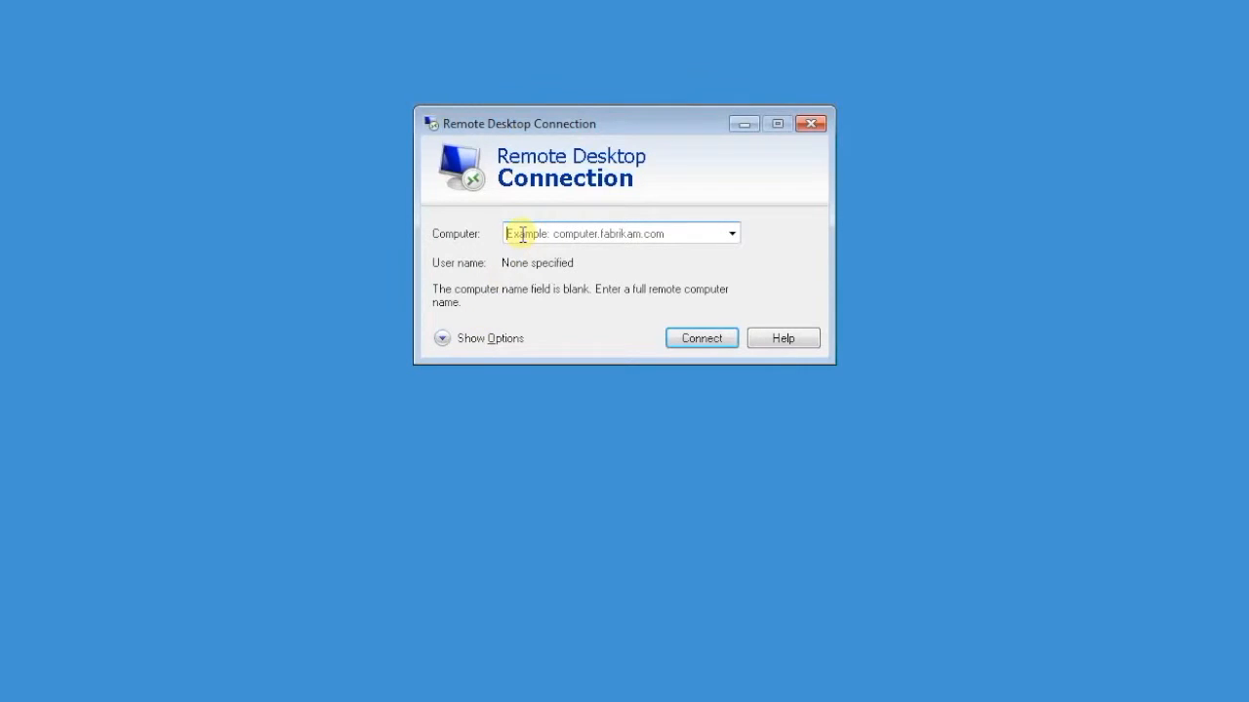
- Enter demo.hosteddesktopuk.co.uk as the remote computer address
text(def)
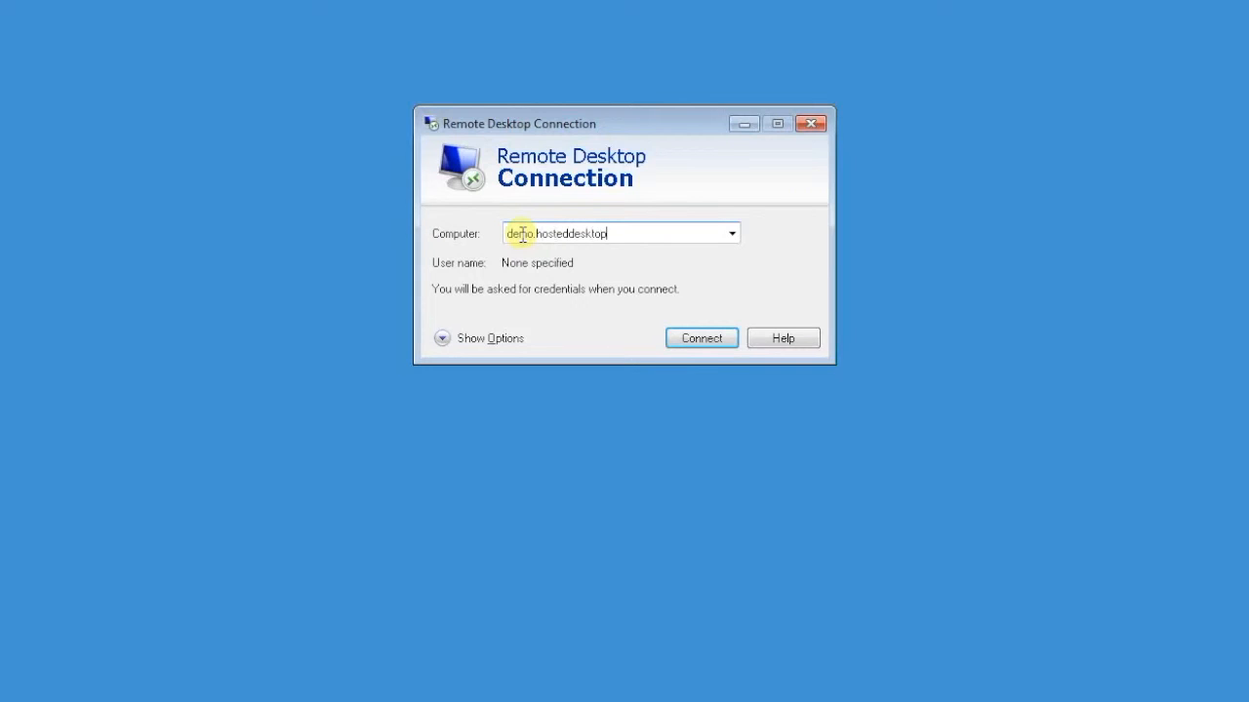
text(uk.co.uk)
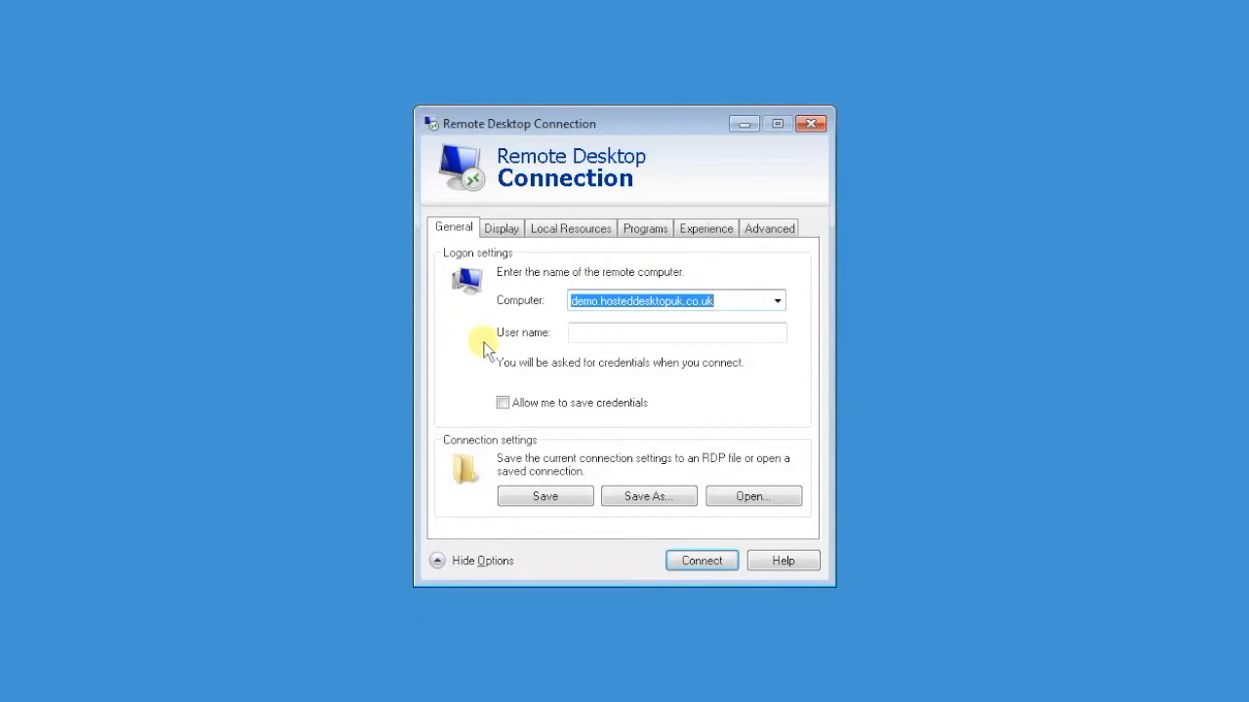
- Save the connection as an RDP file named 'Hosted desktop' on the desktop and arrange its icon
click(648, 496)
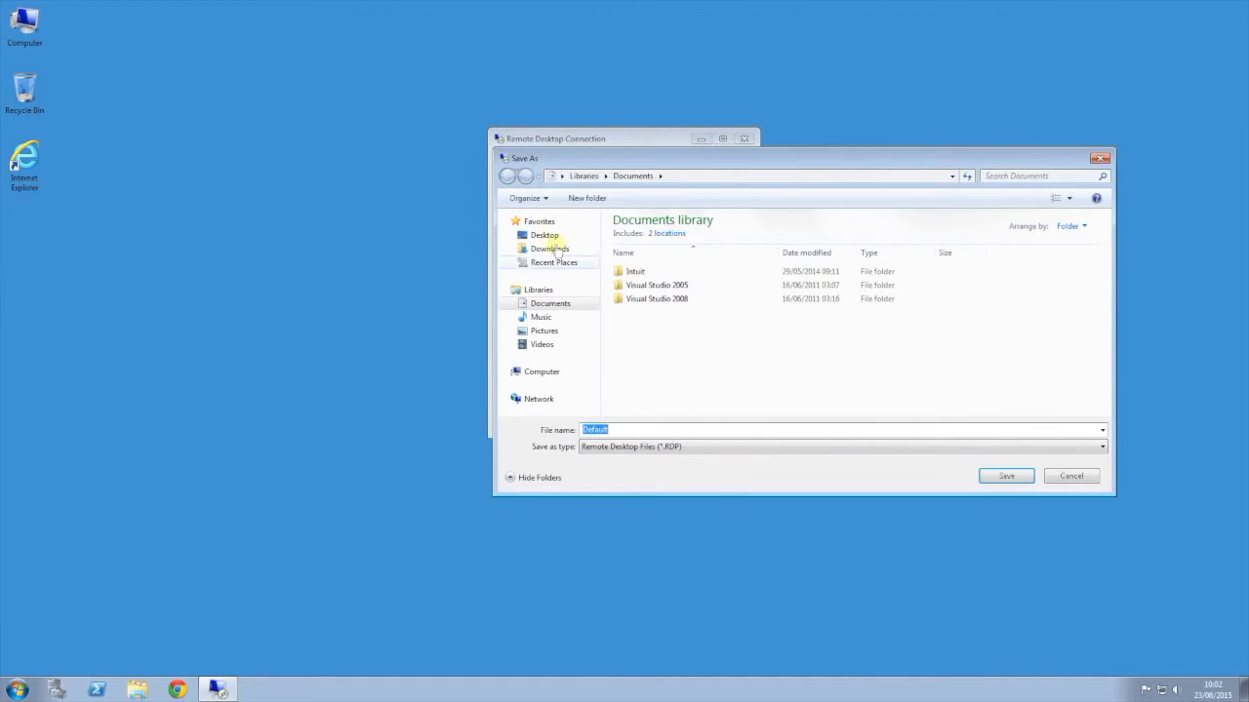
click(545, 234)
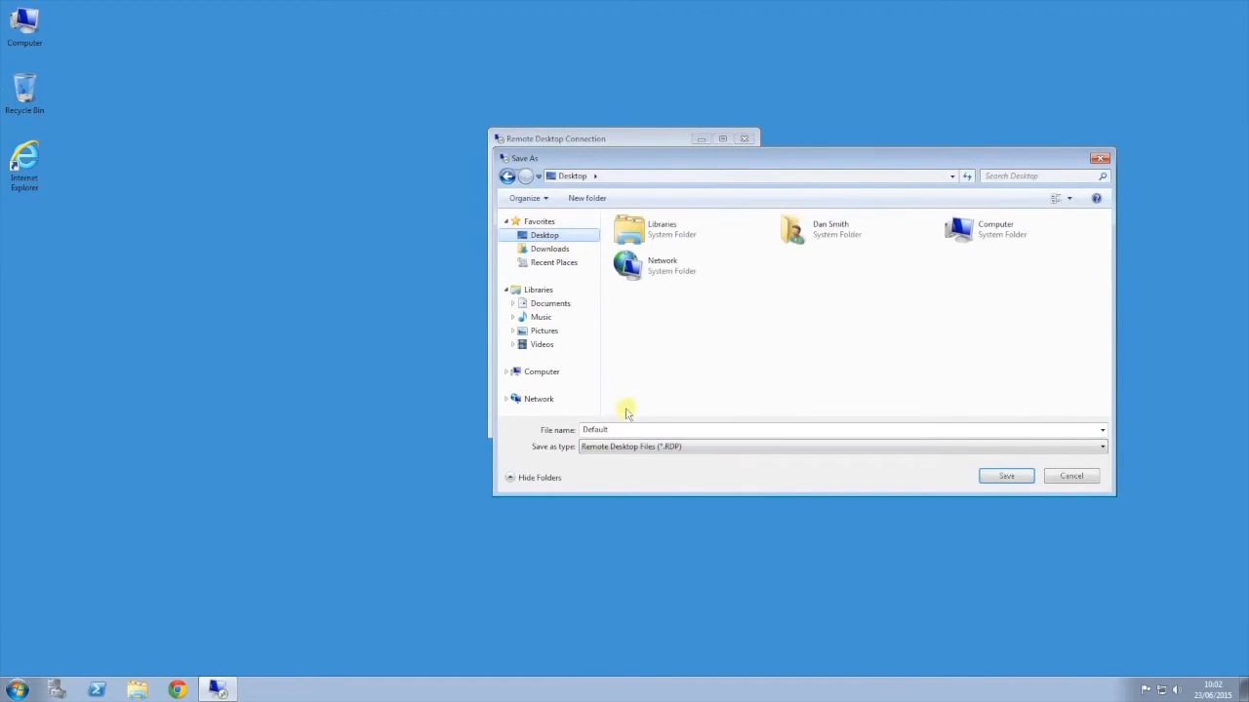
click(634, 429)
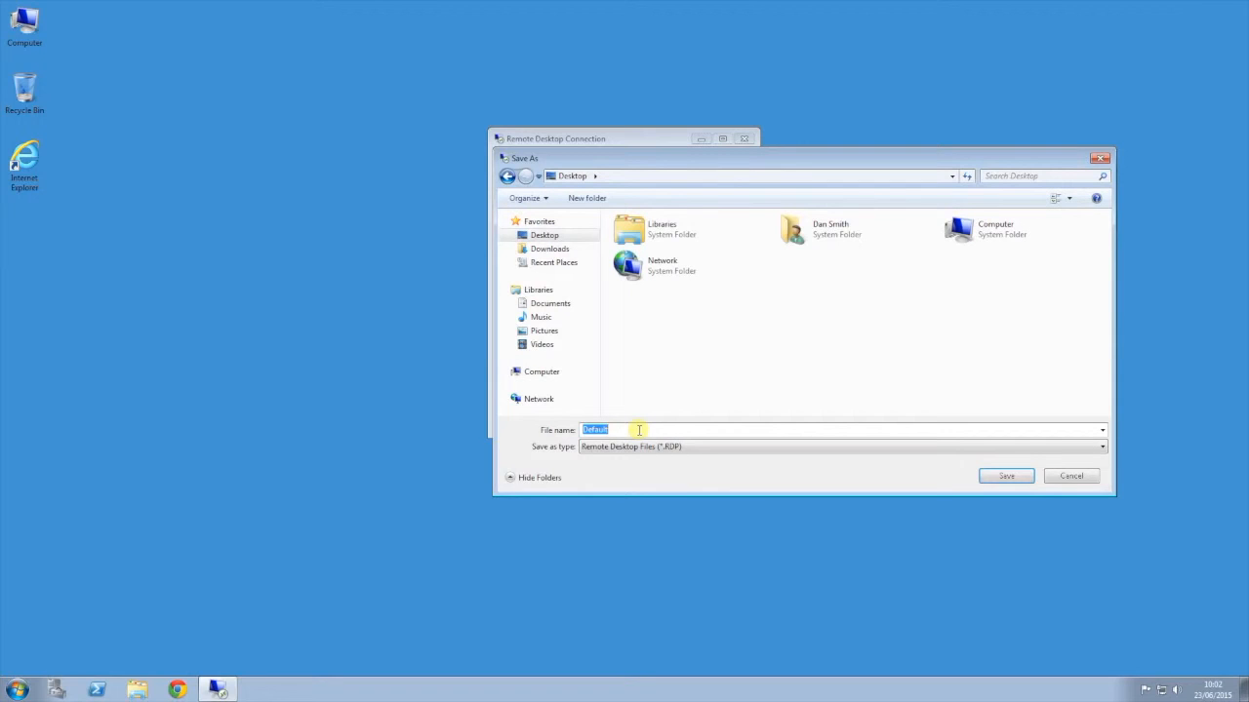
text(Hosted desktop)
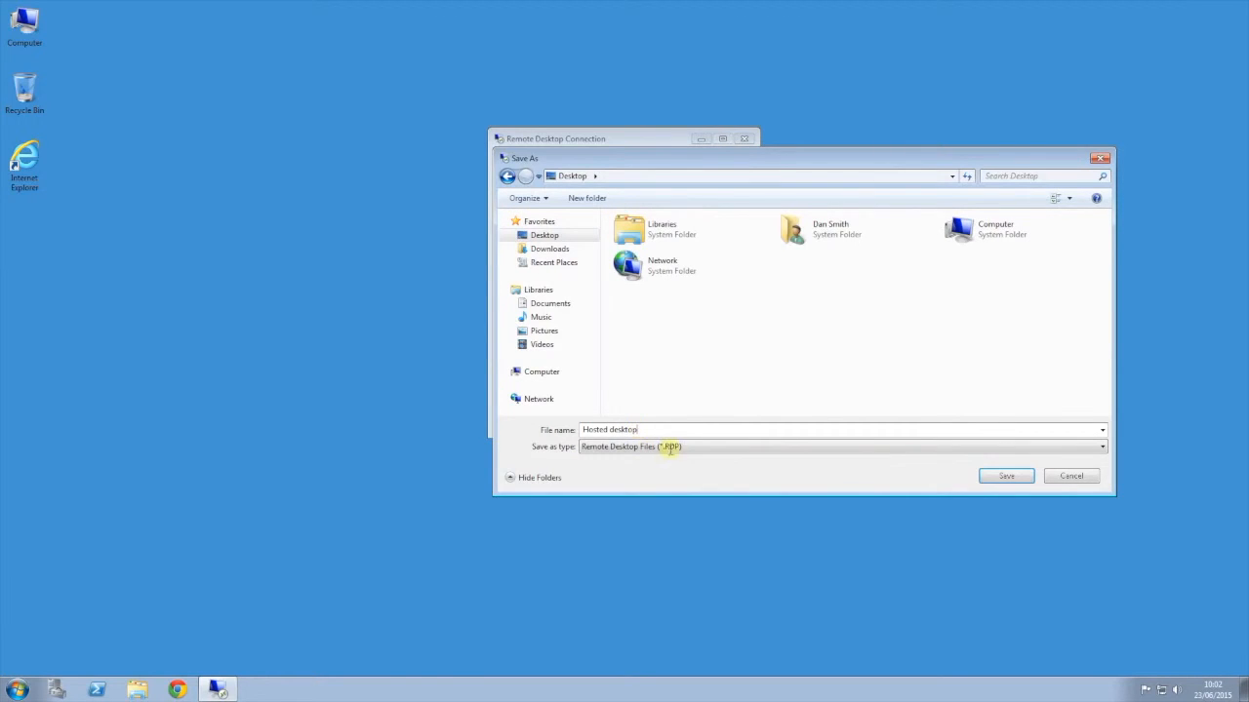
click(1007, 476)
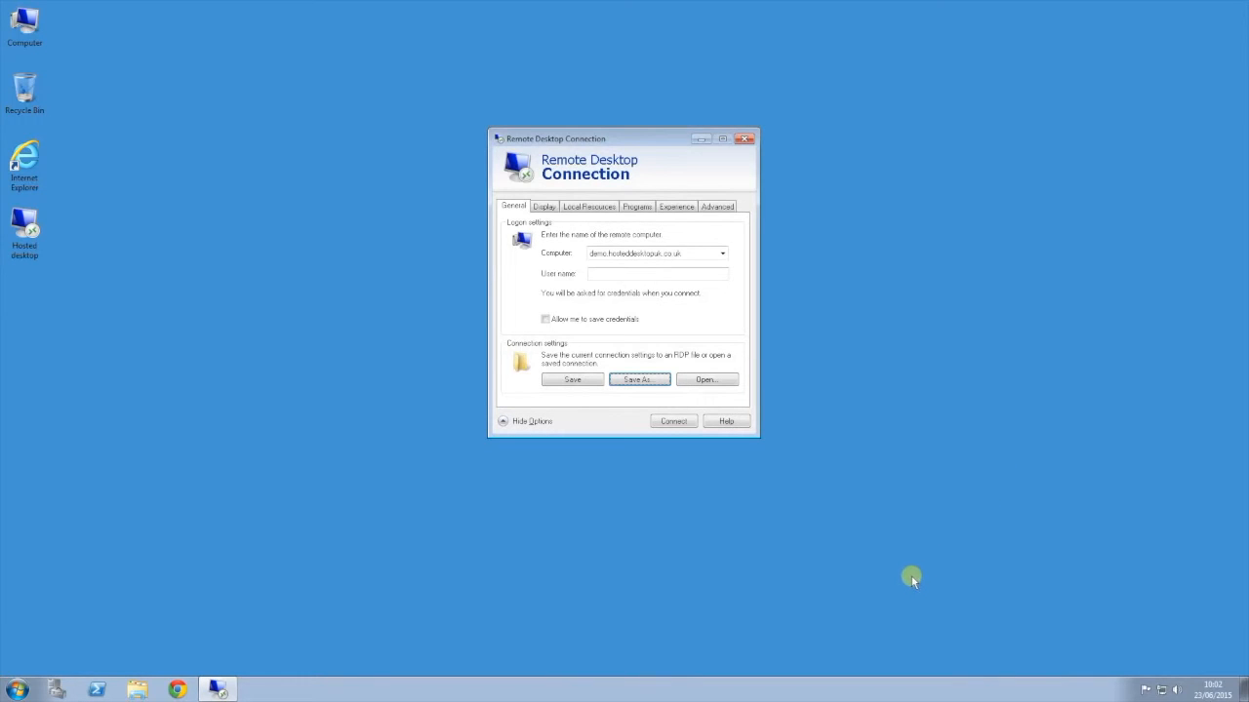
drag(24, 230, 320, 230)
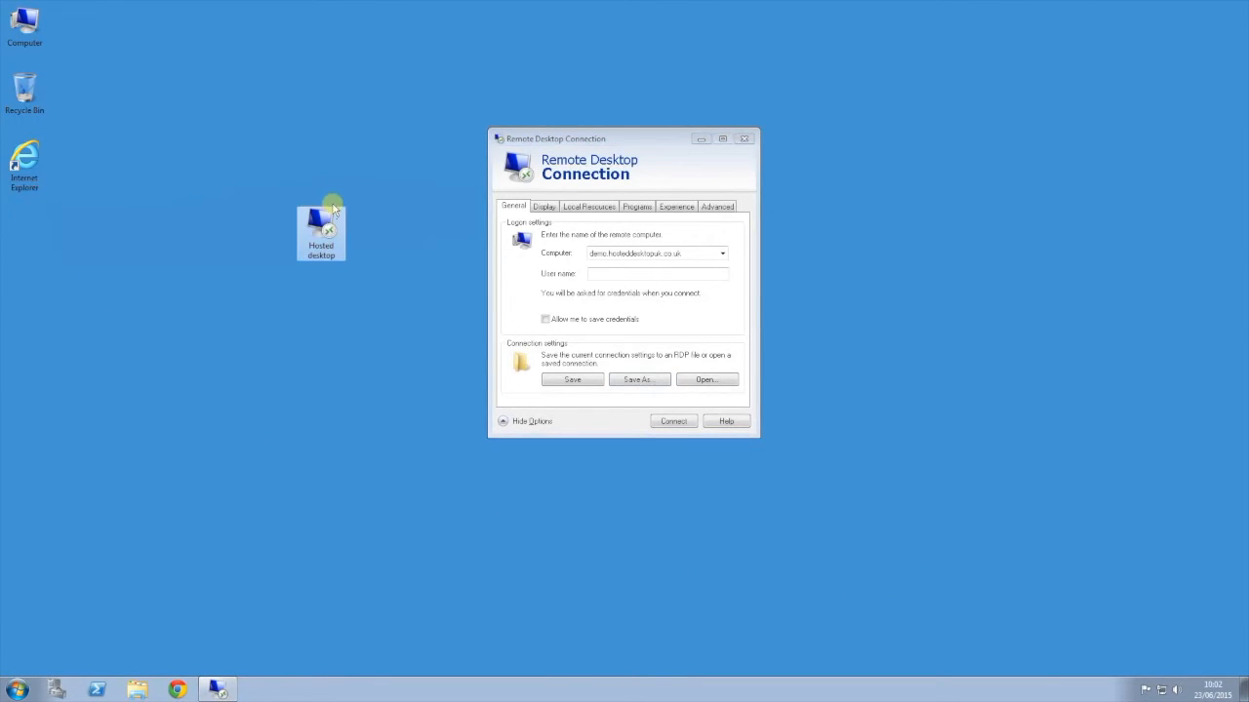